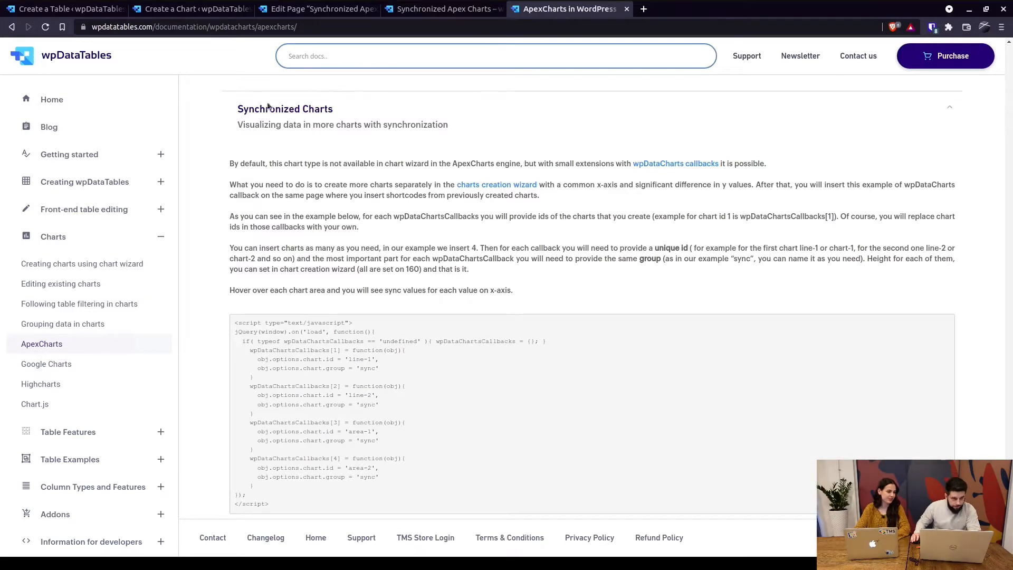
Switch to the Create a Table tab showing the Team date and Result 1–4 columns
scroll(down, 3)
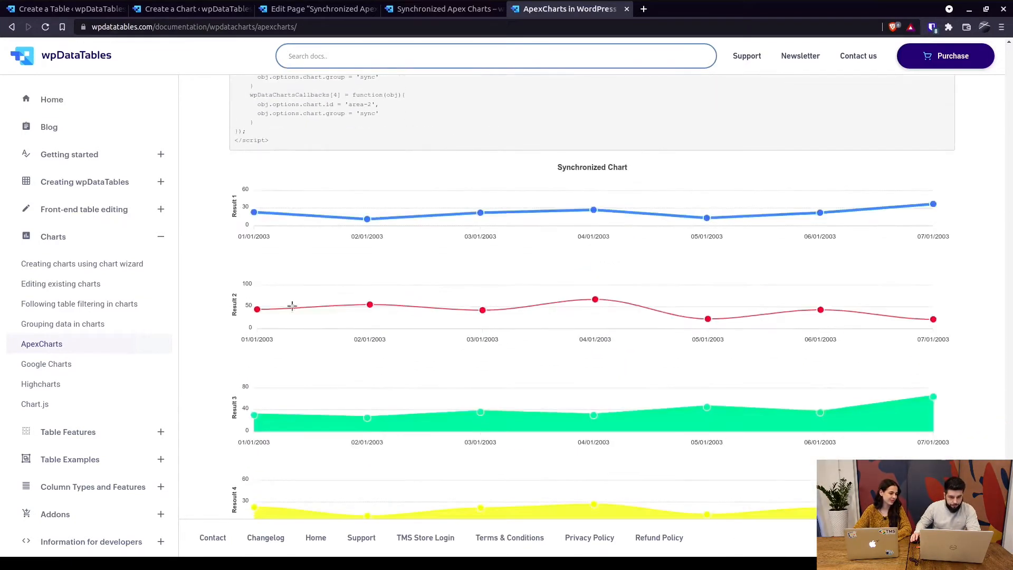
mouse_move(593, 210)
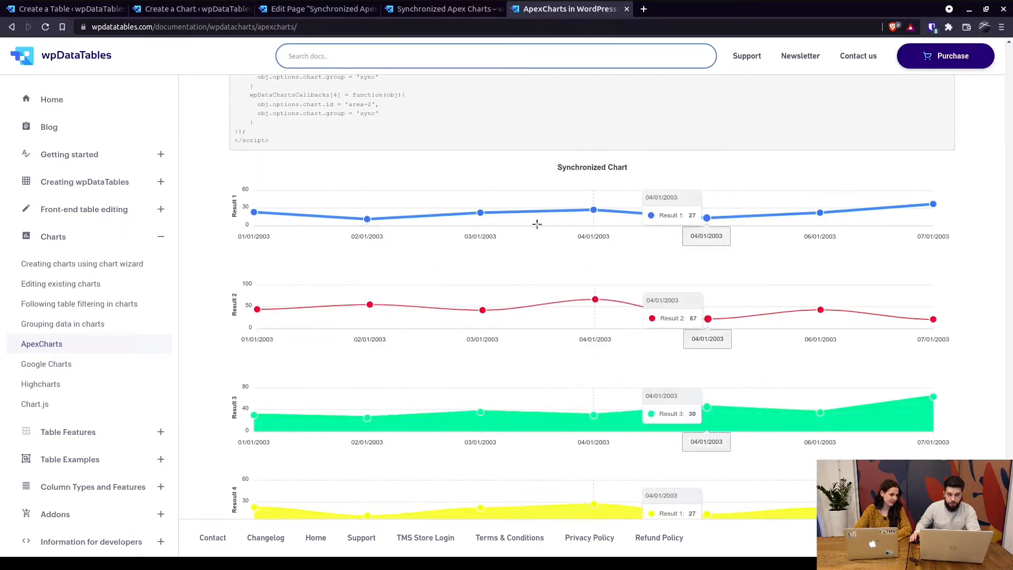
scroll(down, 3)
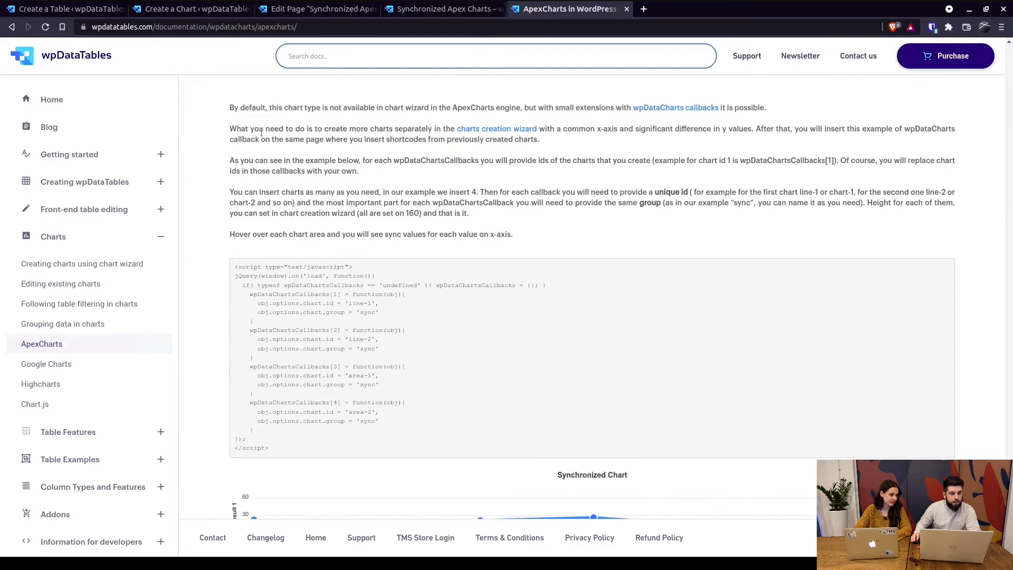
drag(230, 107, 329, 107)
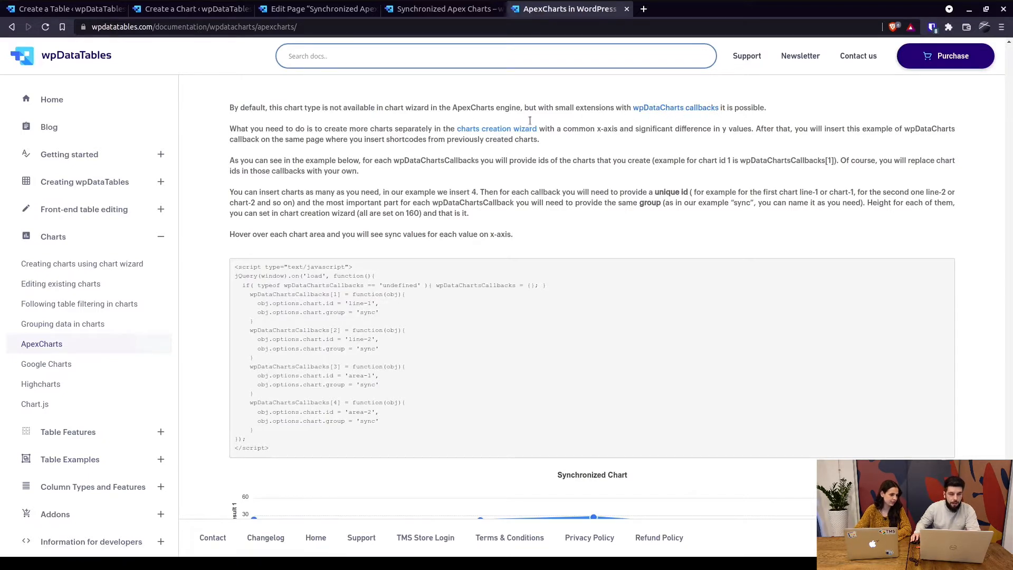
click(65, 8)
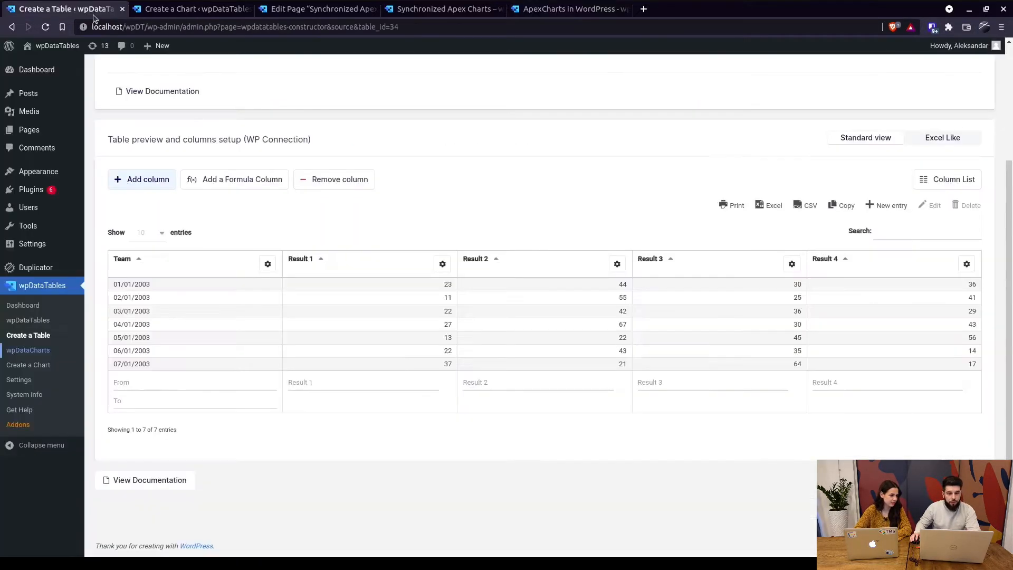
mouse_move(186, 331)
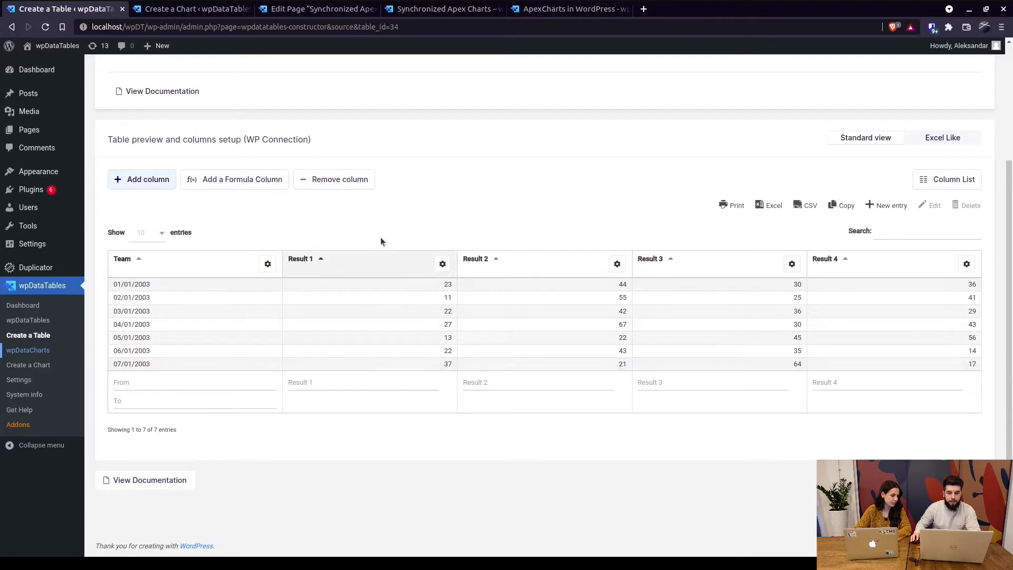
mouse_move(215, 302)
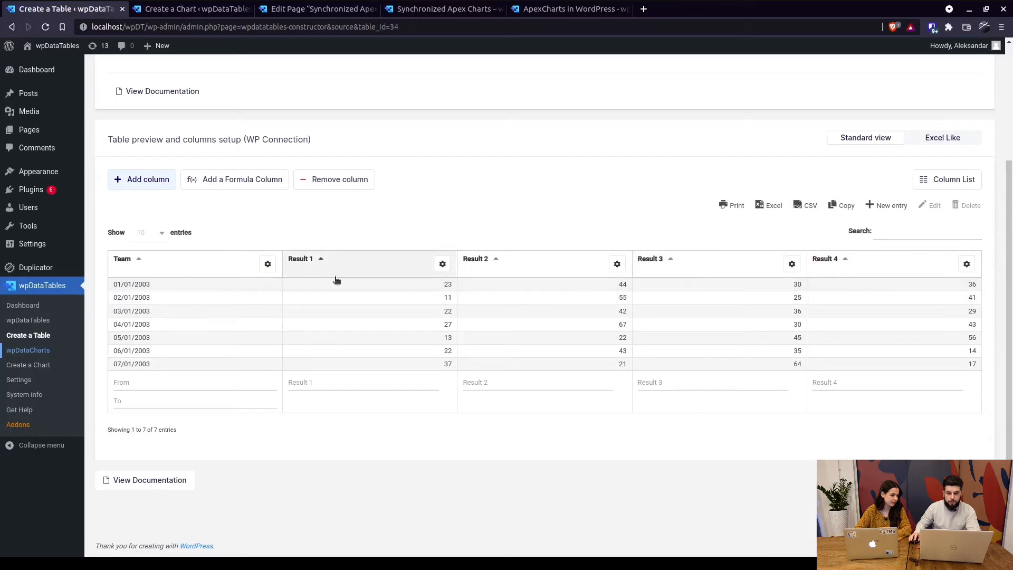
mouse_move(761, 353)
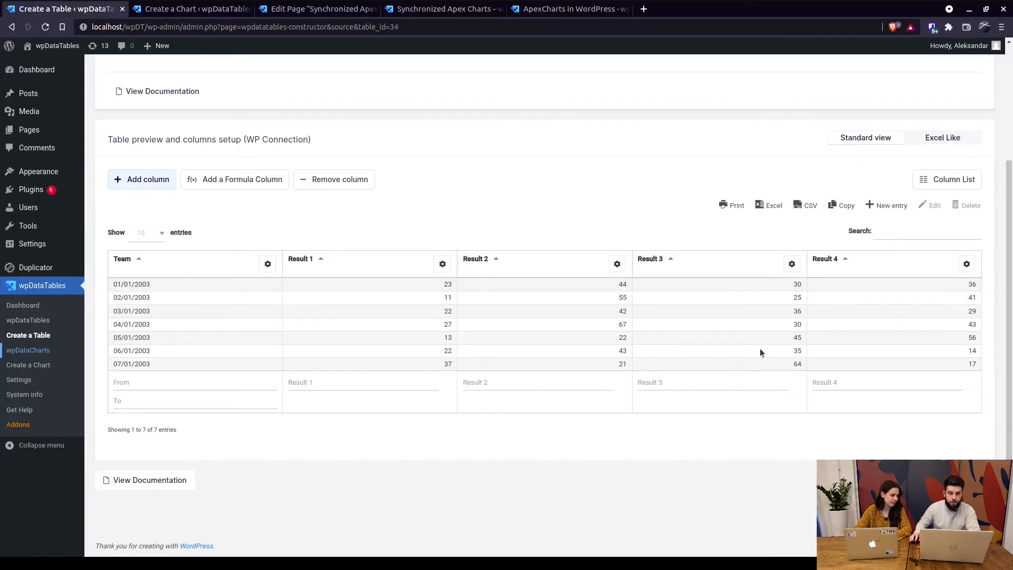
mouse_move(424, 170)
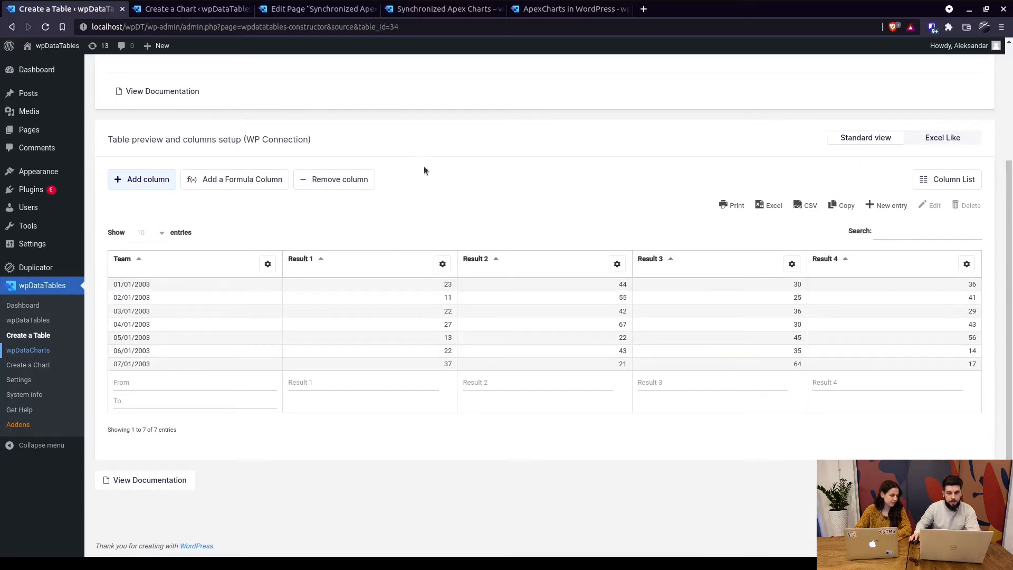
Check the ApexCharts synchronized demo, then go to the wpDataCharts list with Sync Chart 1 and 2
click(569, 9)
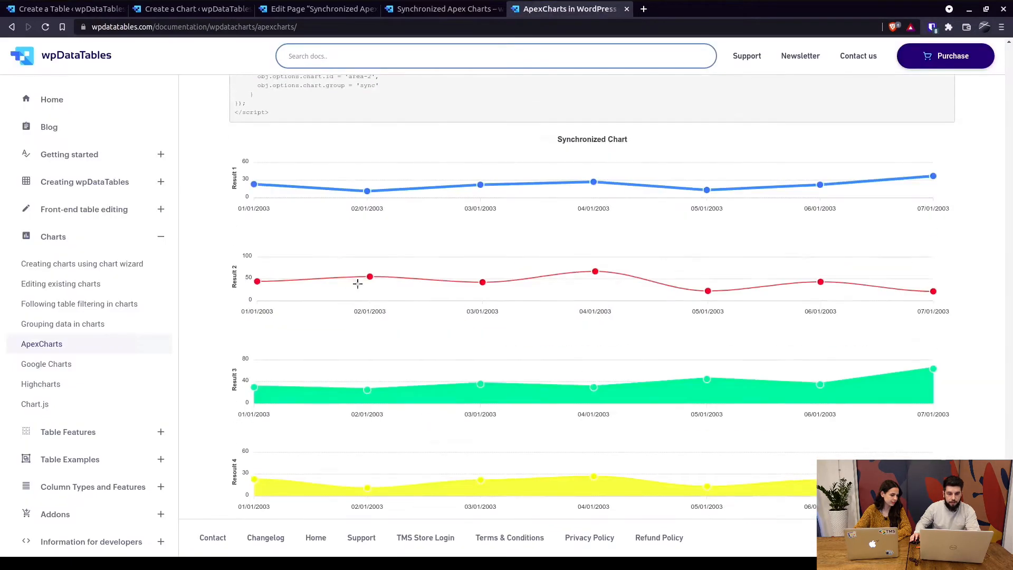
mouse_move(480, 184)
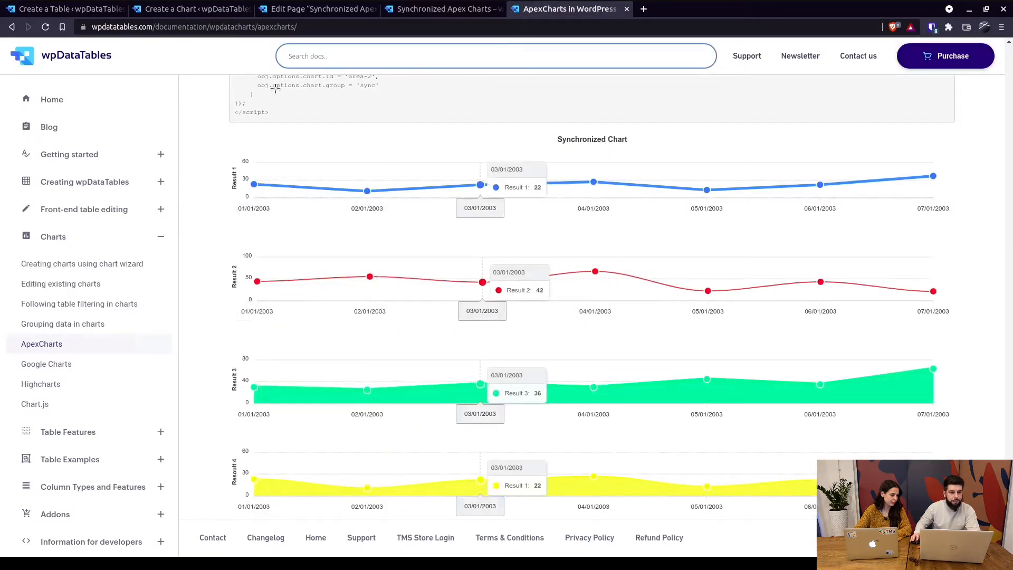
click(189, 8)
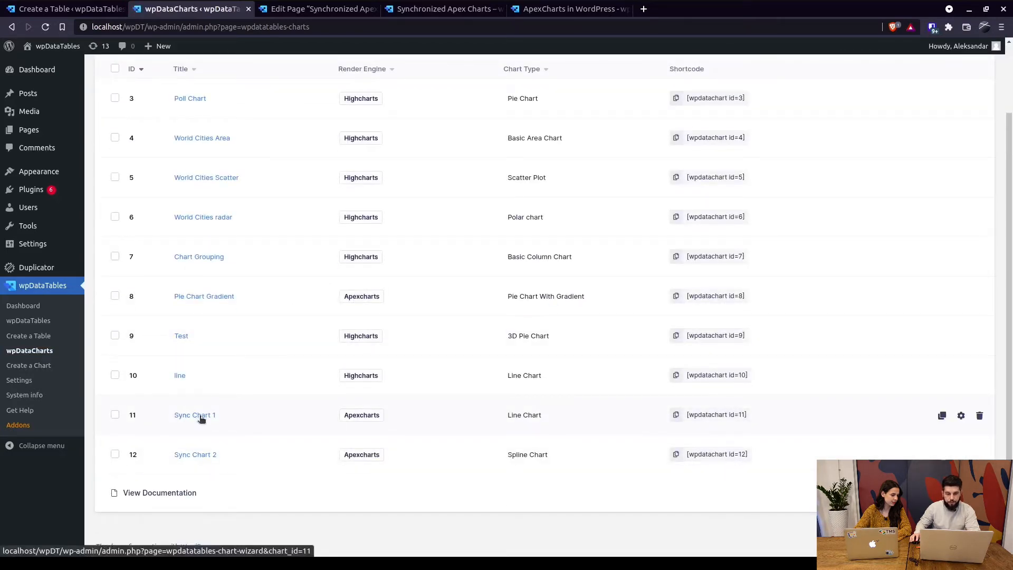
Edit Sync Chart 1 and advance past Data source and Data range to Formatting and preview
click(195, 414)
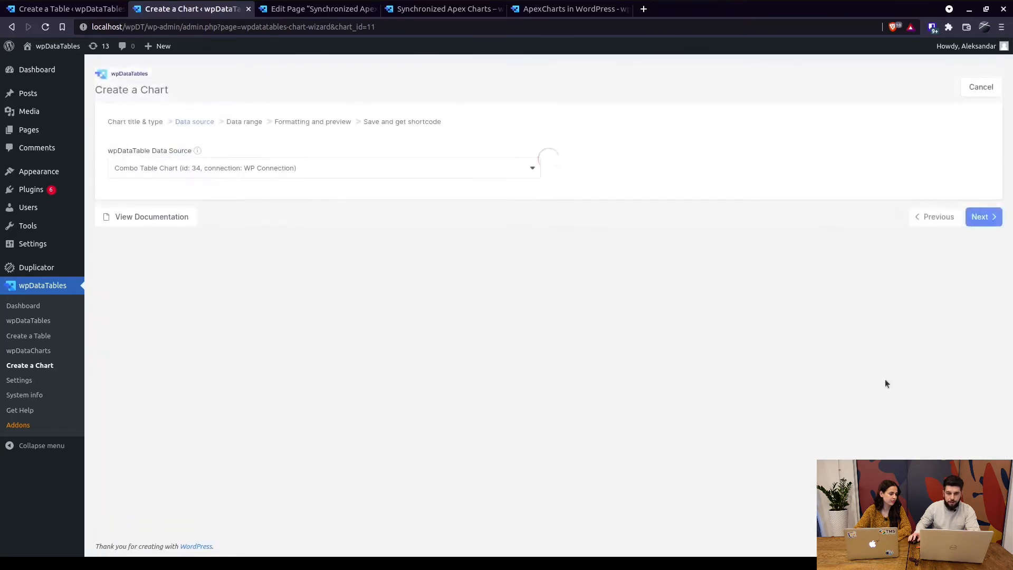
click(979, 216)
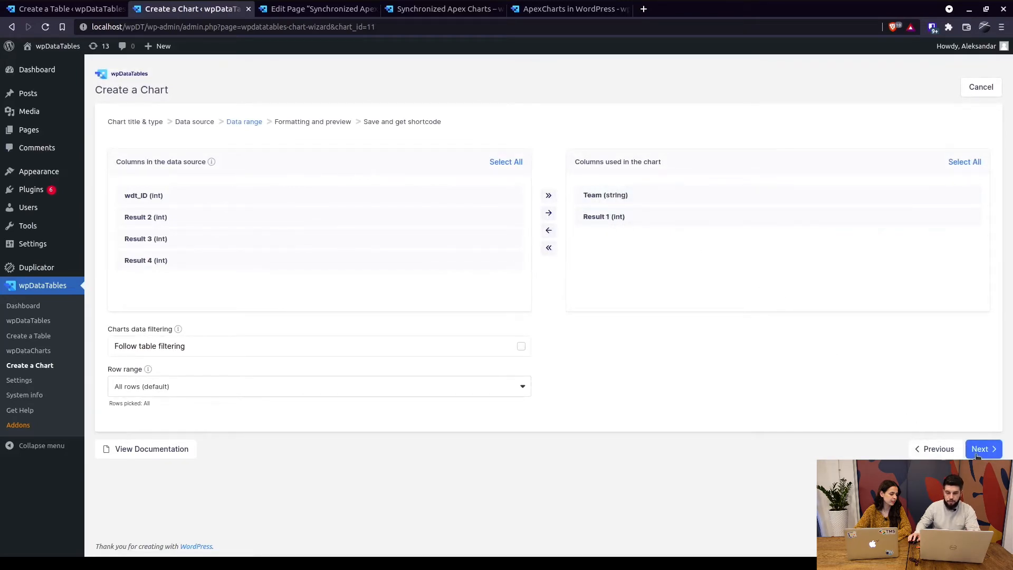
click(981, 448)
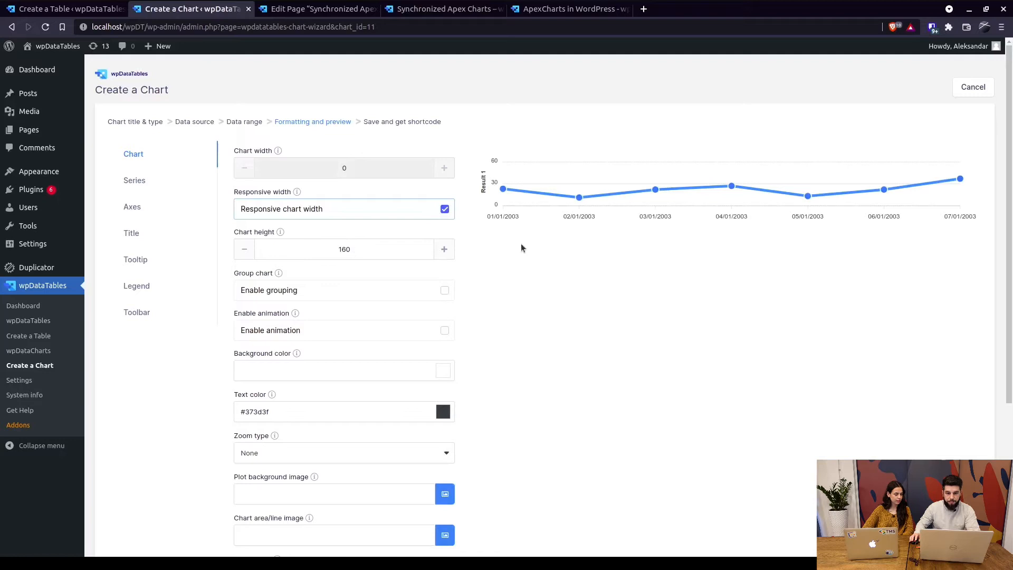
Review Sync Chart 1's Axes, Legend and Toolbar settings, keeping Show legend and Show toolbar unchecked
scroll(down, 3)
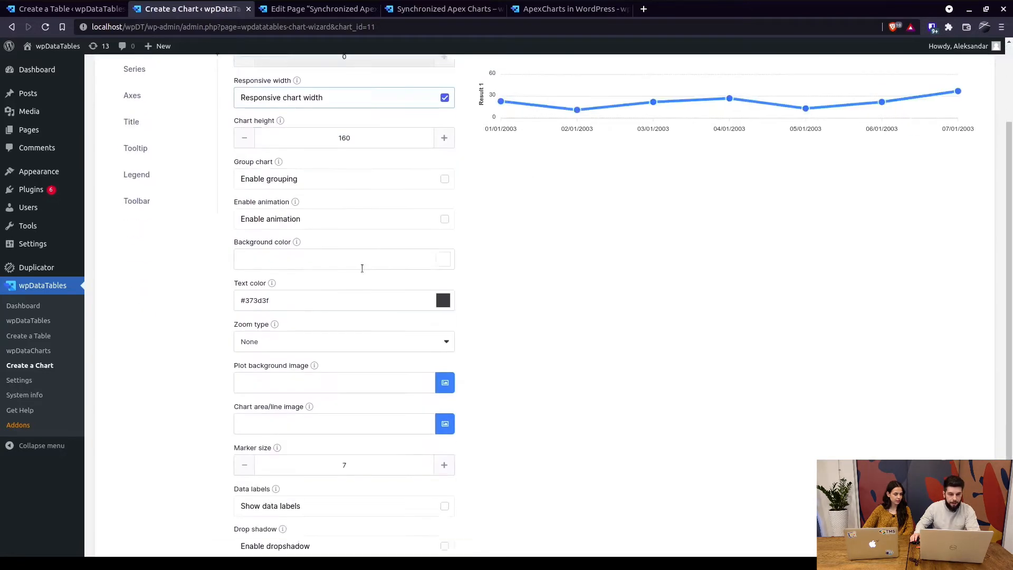
scroll(down, 3)
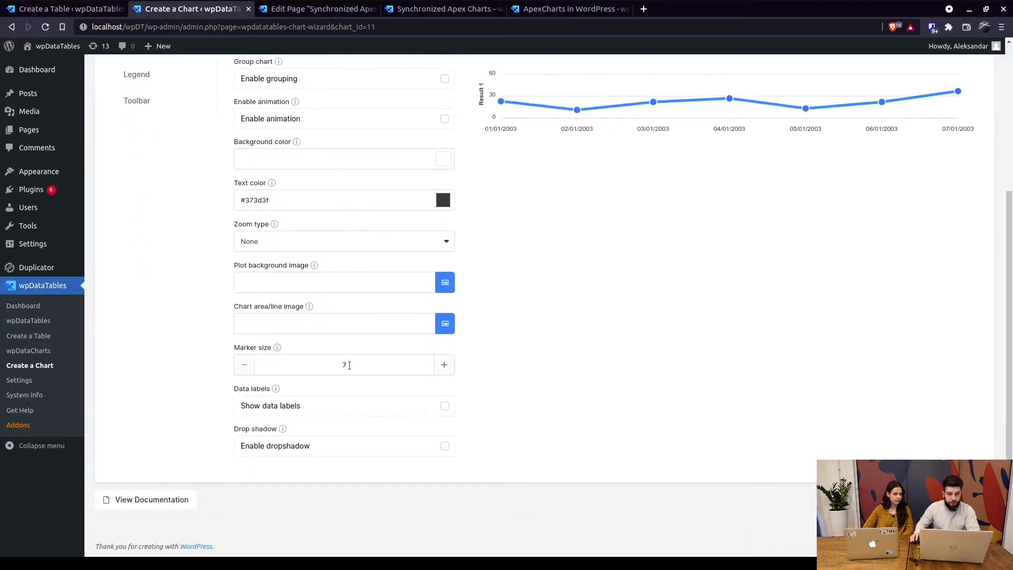
mouse_move(577, 108)
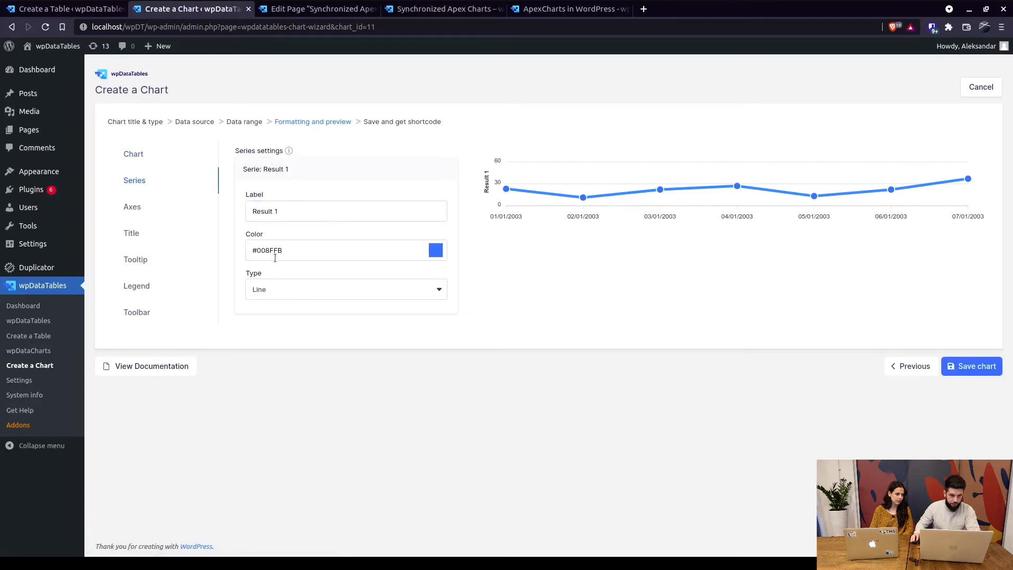
click(132, 207)
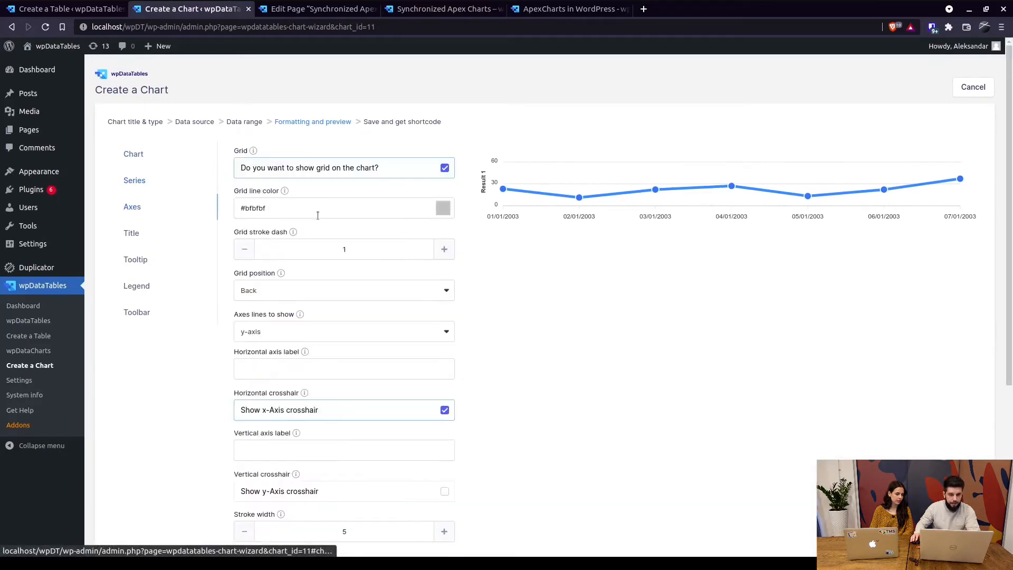
scroll(down, 3)
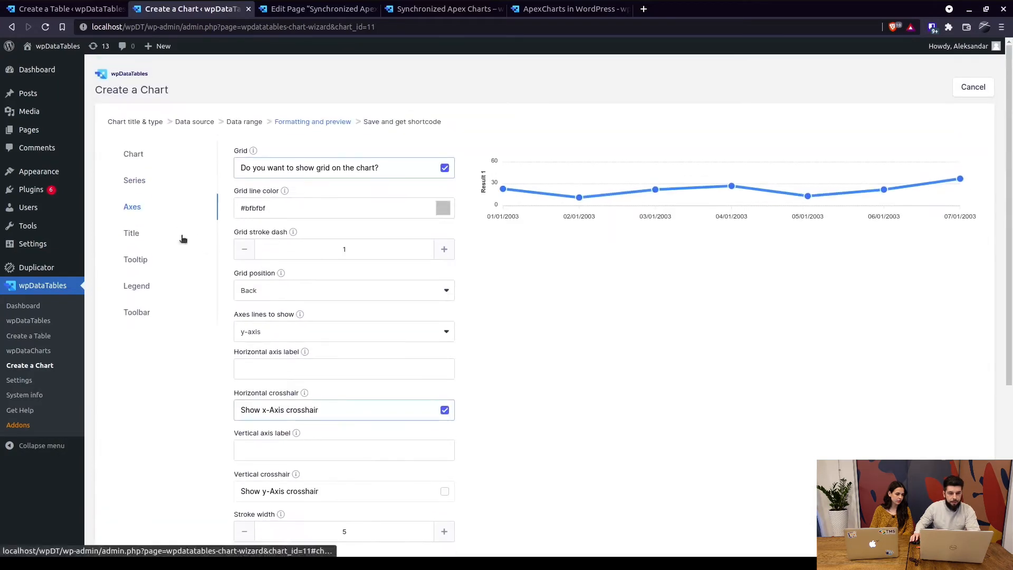
click(136, 286)
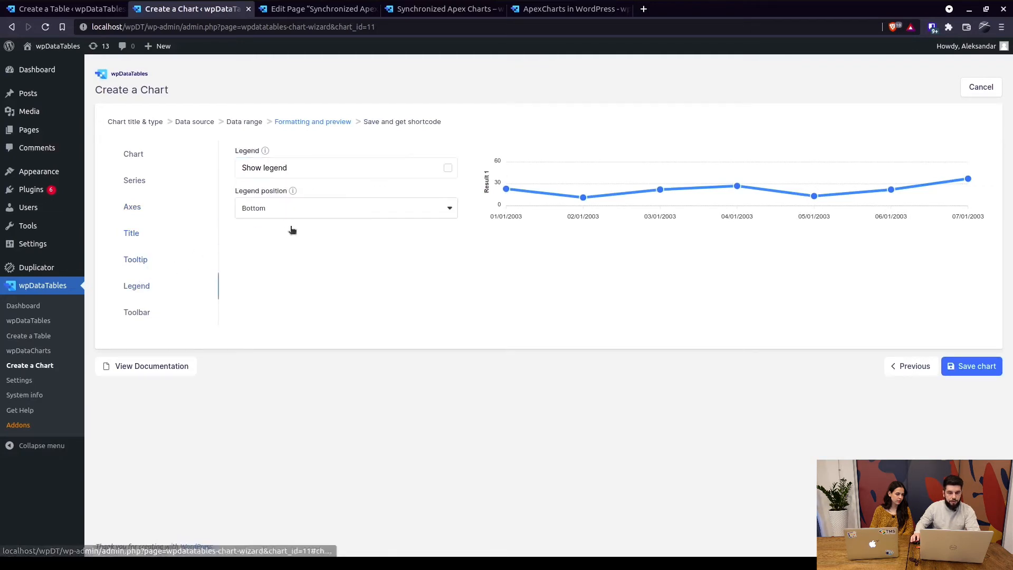
click(136, 311)
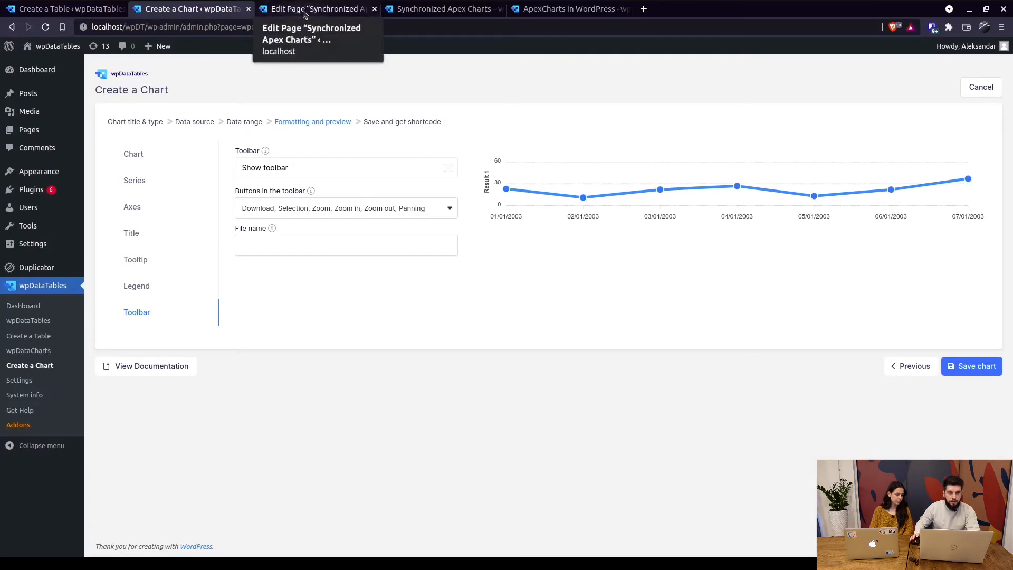
Check the page's sync script against the docs sample, grouping charts 11–14 as 'sync'
click(317, 8)
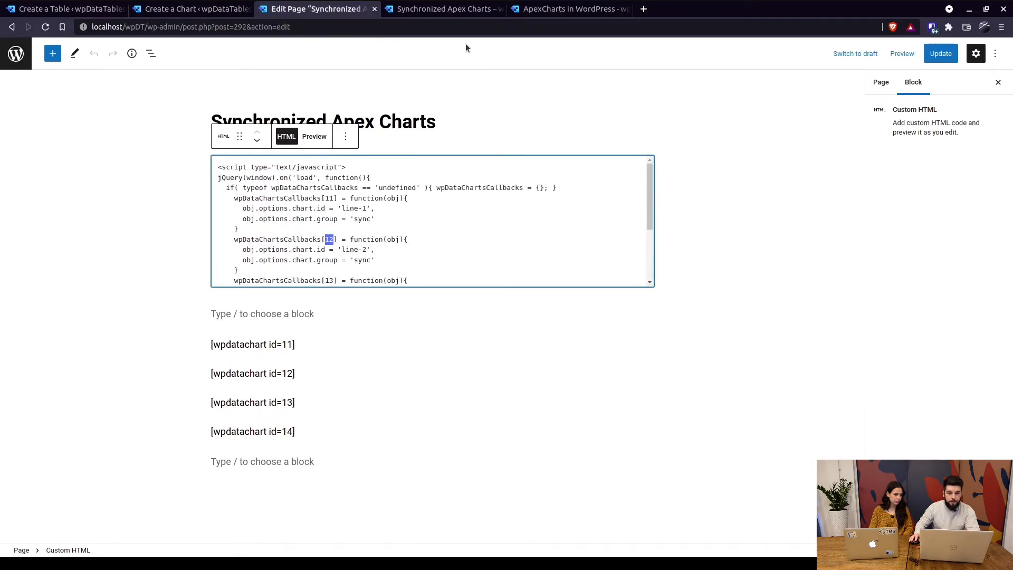
click(569, 9)
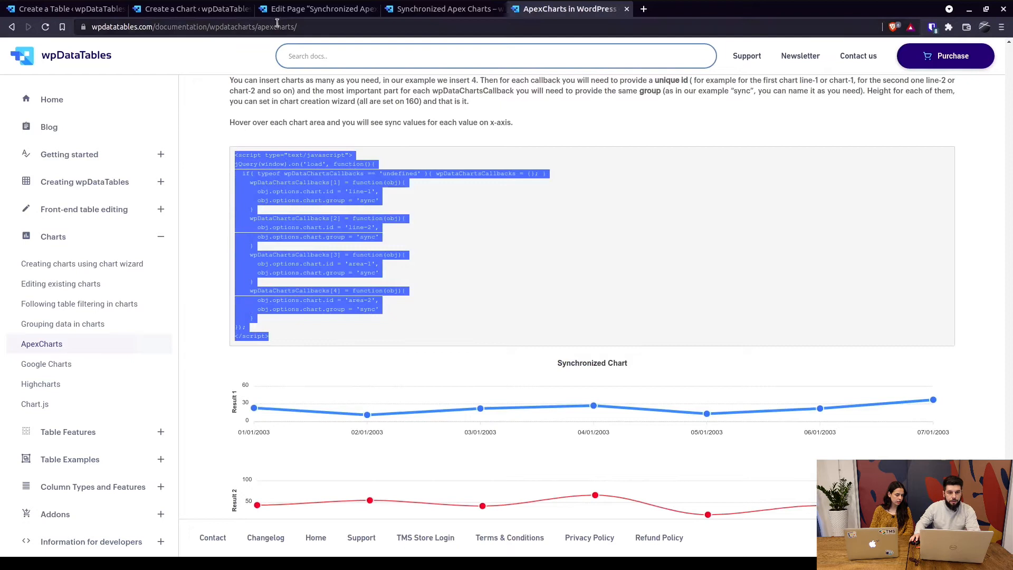
click(317, 8)
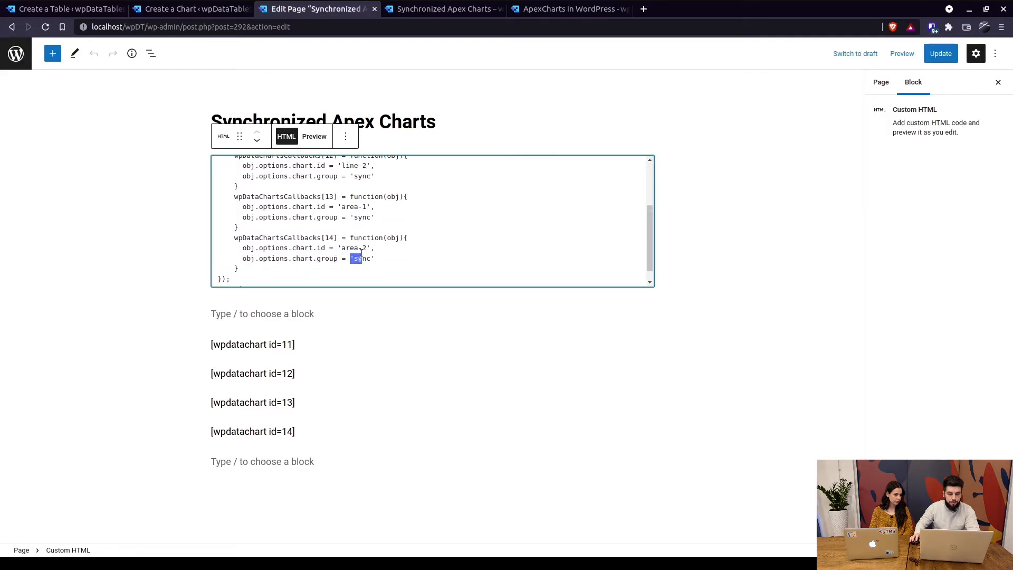
scroll(down, 3)
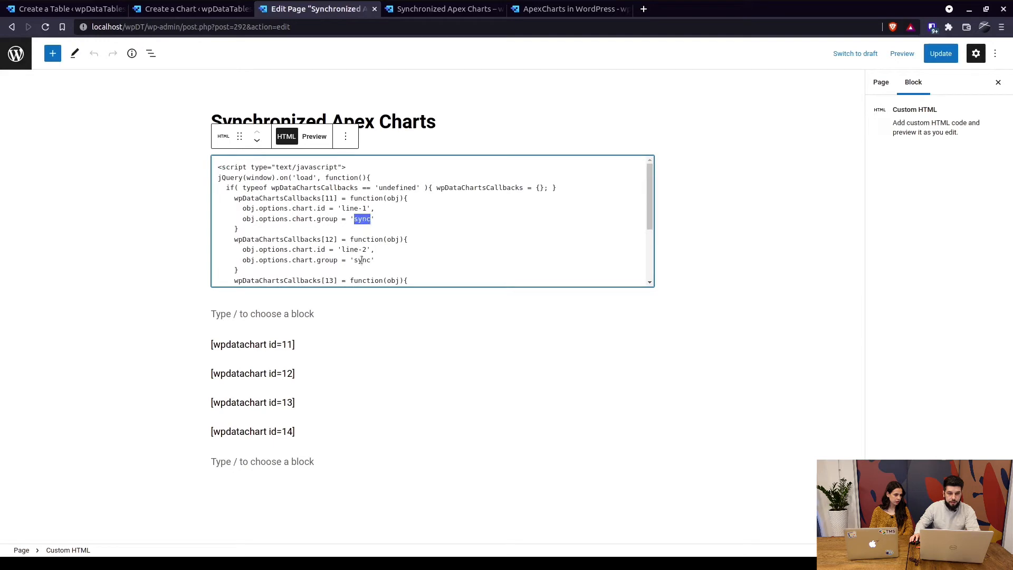
scroll(down, 3)
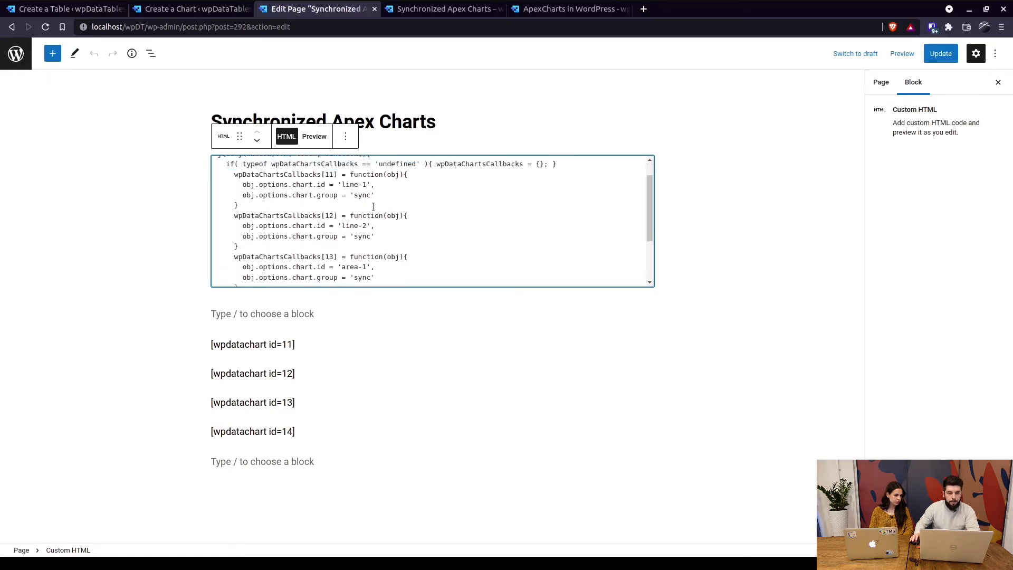
On the live Synchronized Apex Charts page, hover the four charts to verify matching tooltips
click(443, 9)
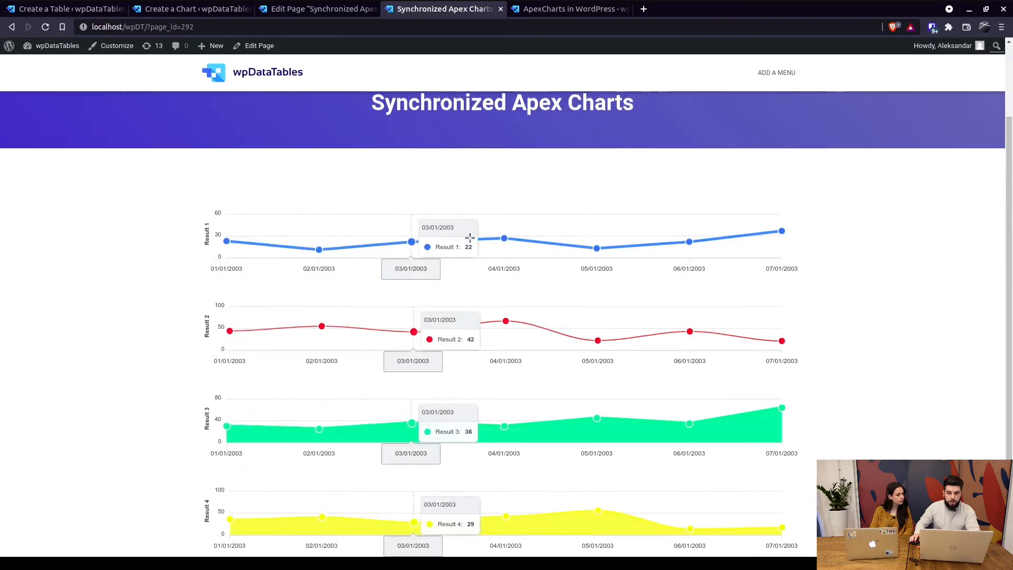
scroll(down, 3)
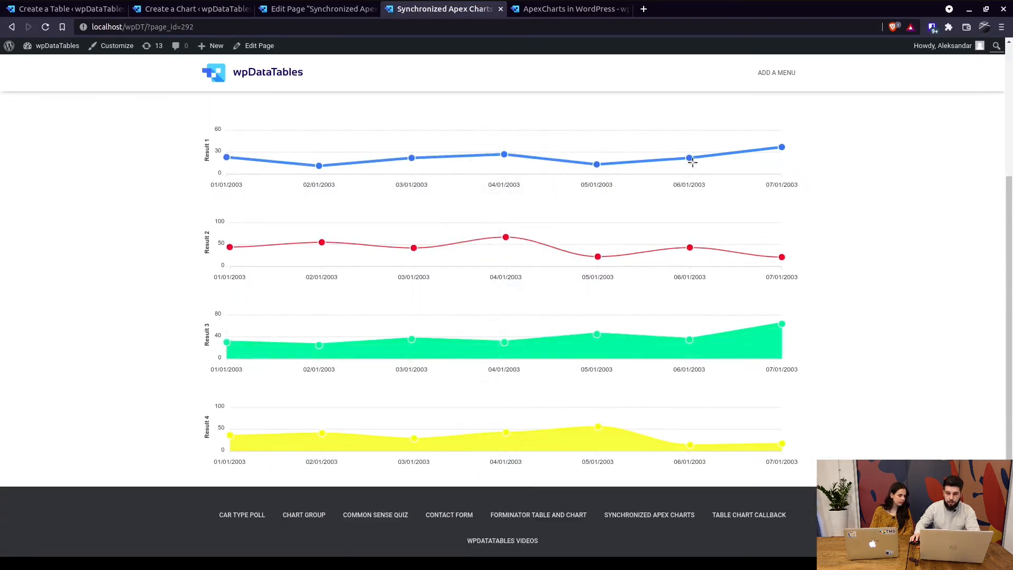
mouse_move(226, 157)
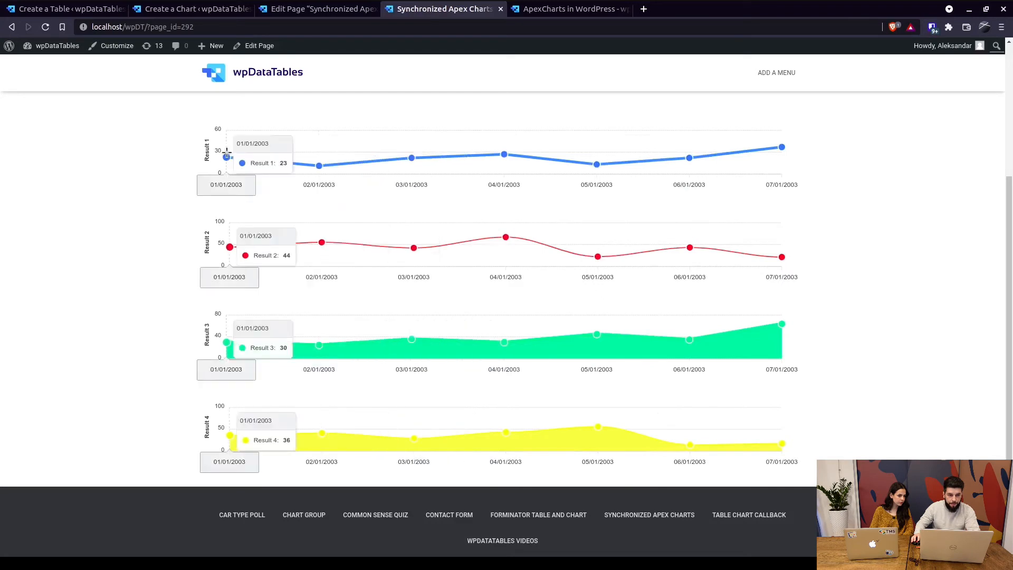
mouse_move(411, 157)
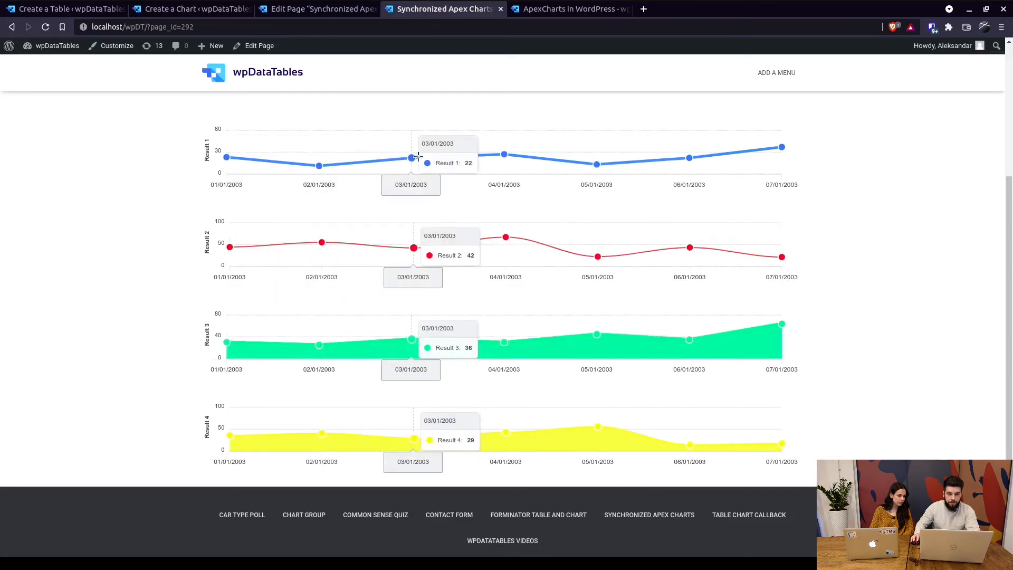
mouse_move(421, 296)
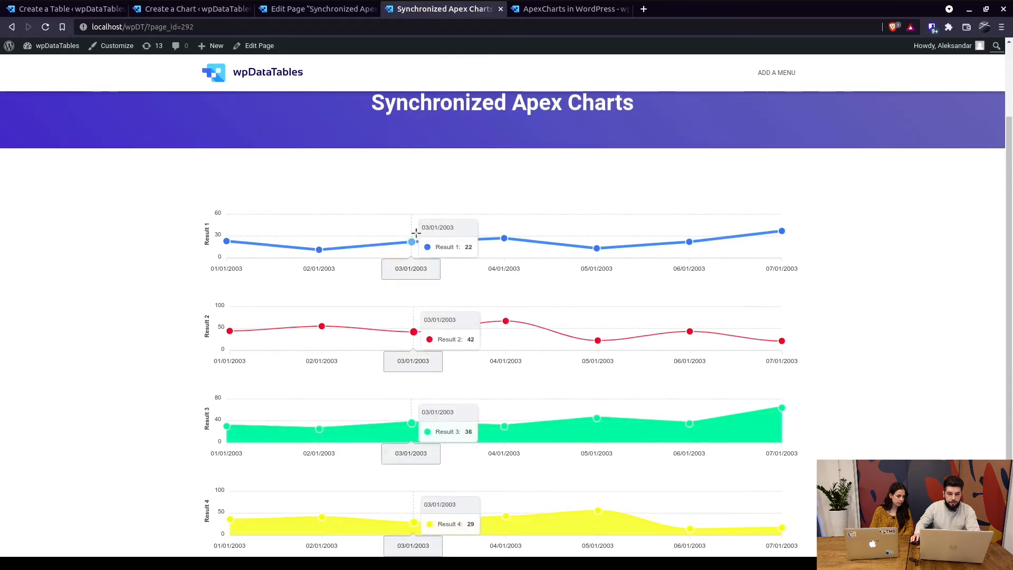
mouse_move(412, 241)
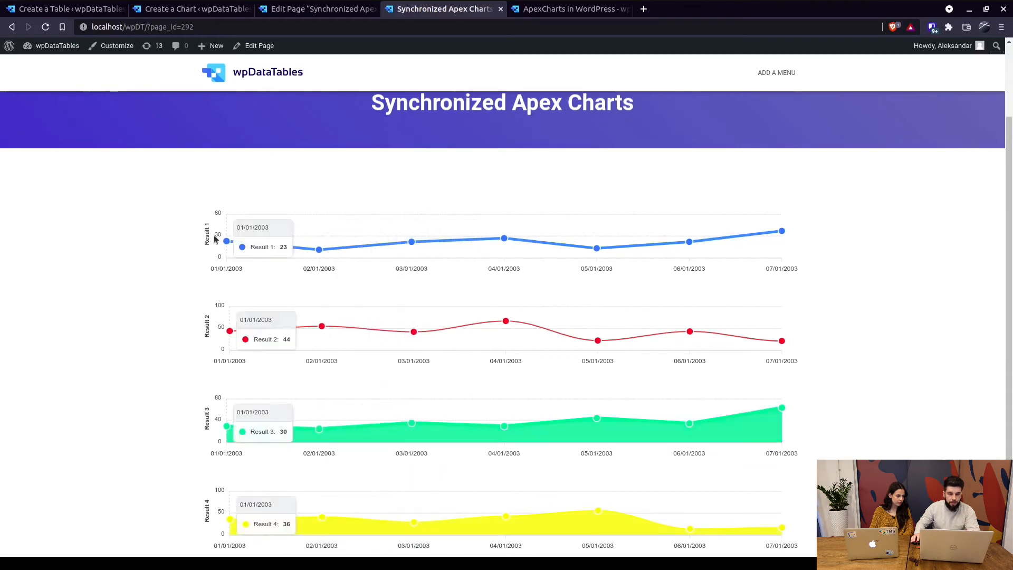
mouse_move(386, 245)
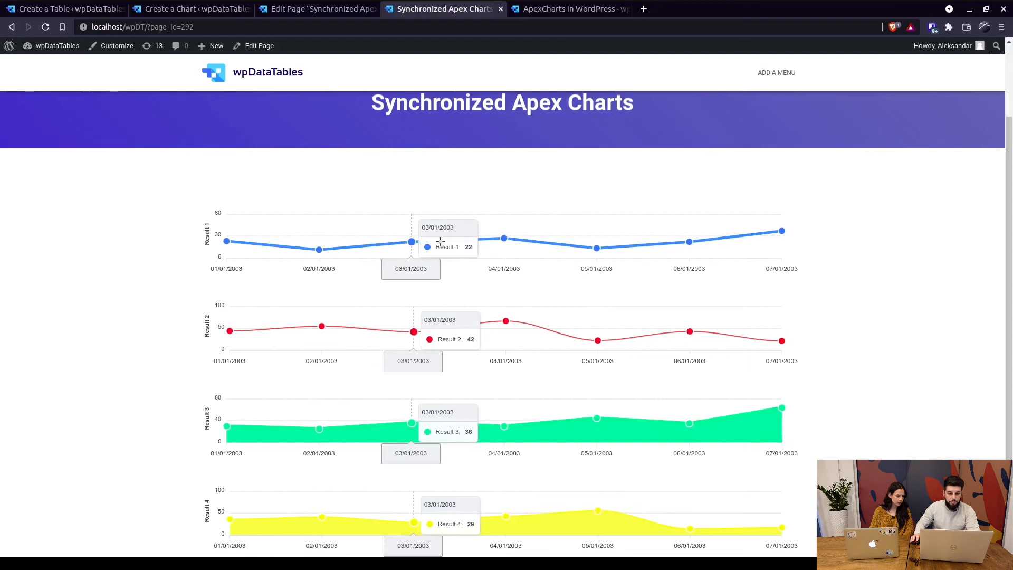
mouse_move(432, 237)
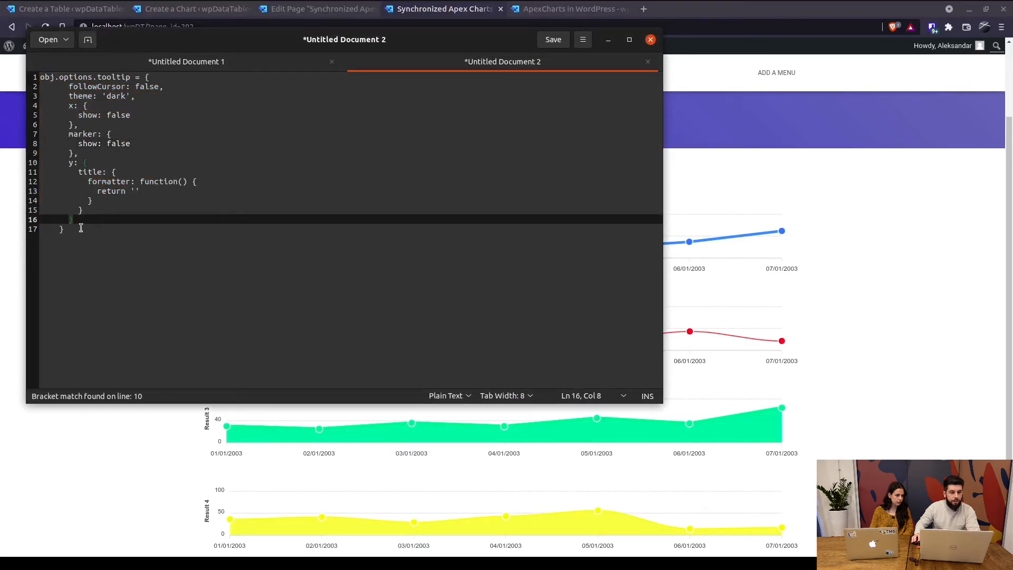
Copy the dark-theme obj.options.tooltip block from gedit into the page's sync script
key(ctrl+a)
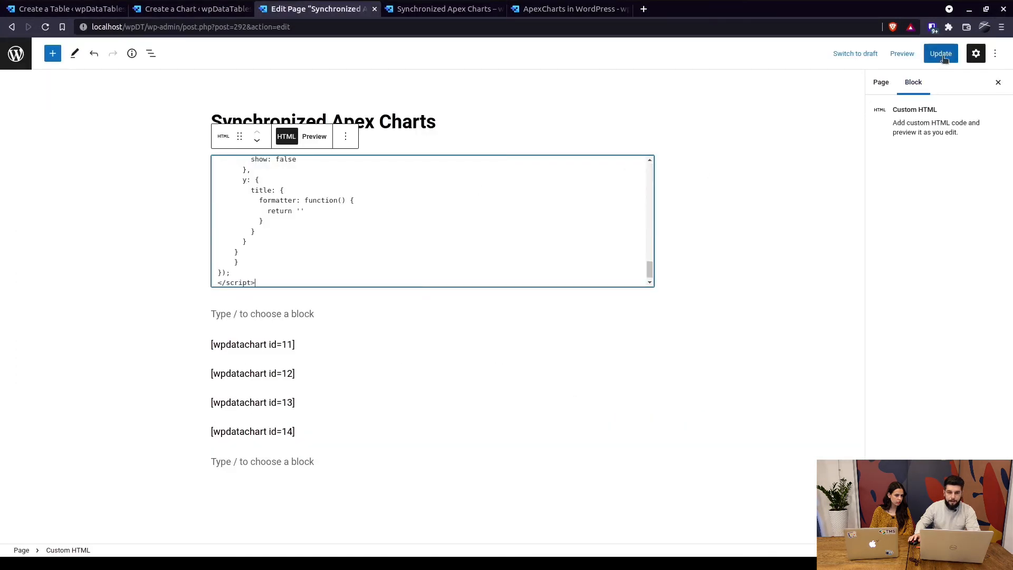
Update the page, then hover the live charts to see compact dark synchronized tooltips
click(443, 8)
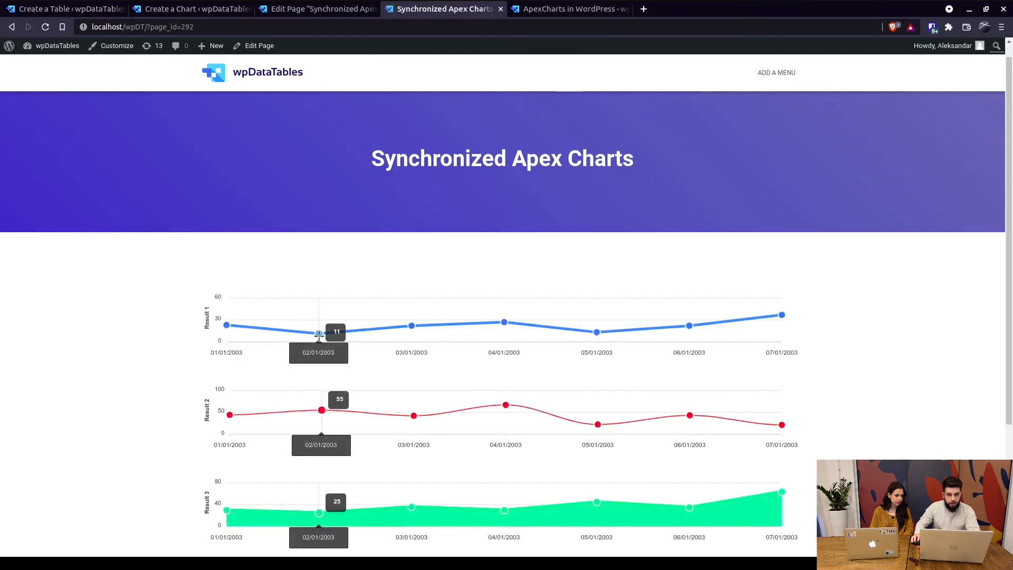
mouse_move(504, 323)
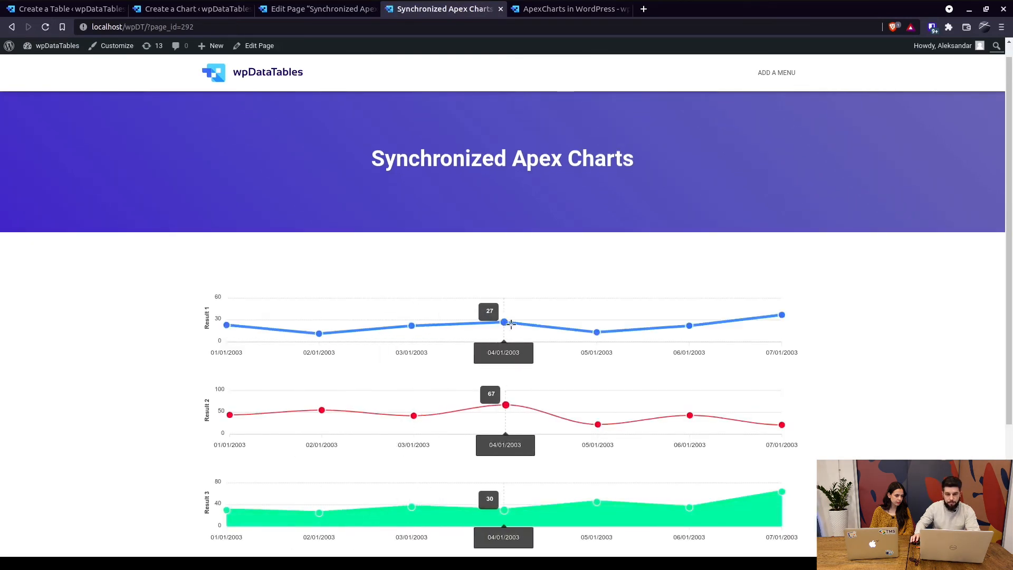
scroll(down, 3)
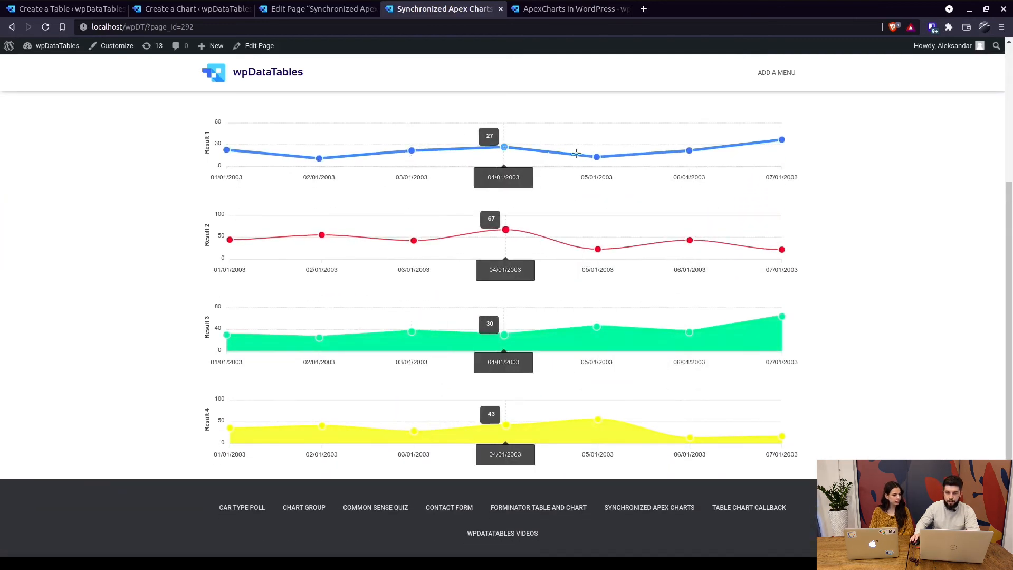
mouse_move(688, 150)
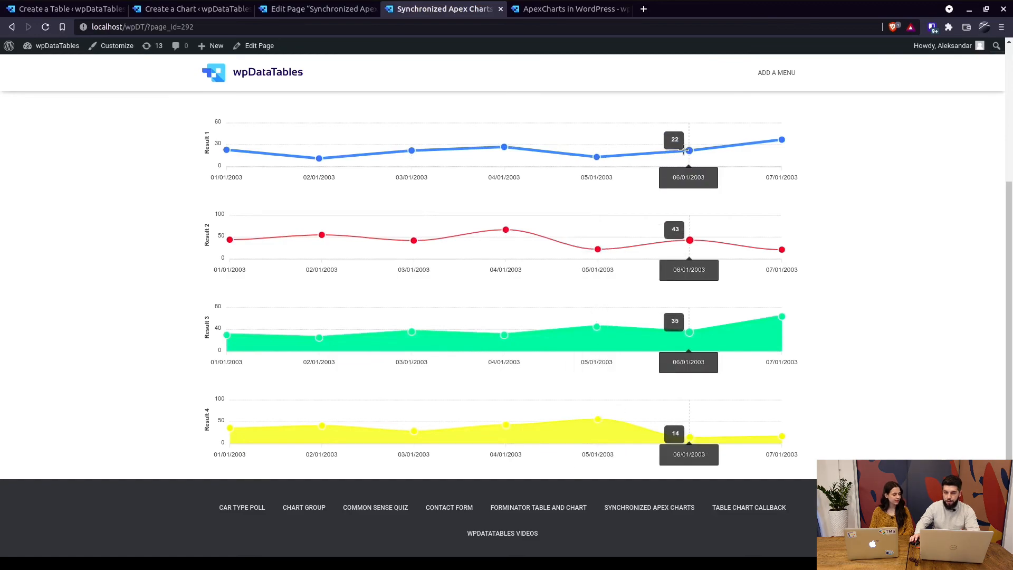